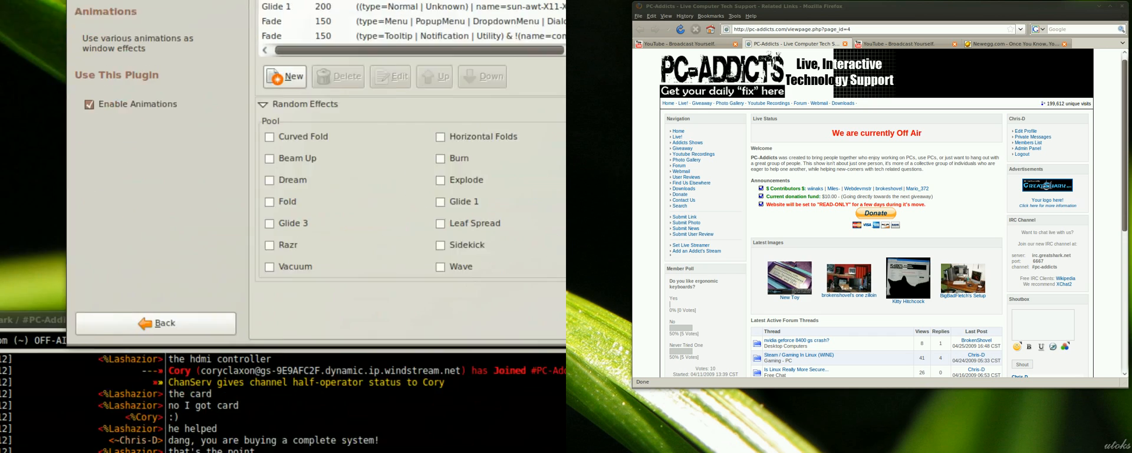
In the Animations plugin, edit the Burn open animation and raise its duration to 2705.
{"action": "left_click", "coordinate": [155, 322]}
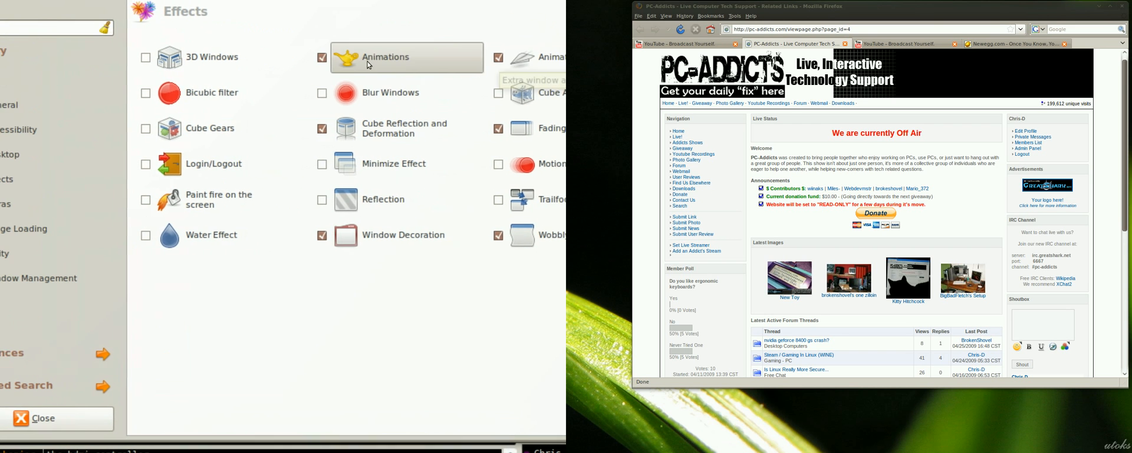
{"action": "left_click", "coordinate": [407, 57]}
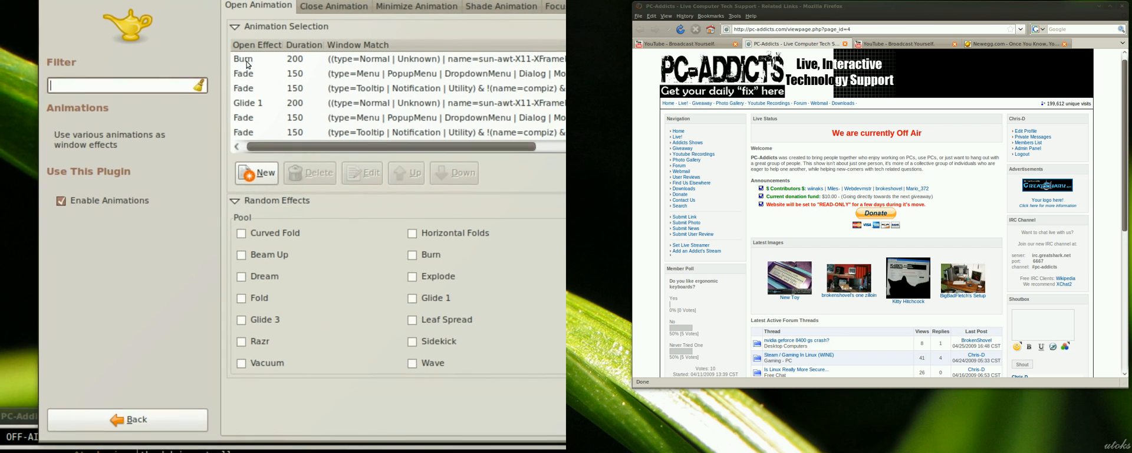
{"action": "left_click", "coordinate": [369, 172]}
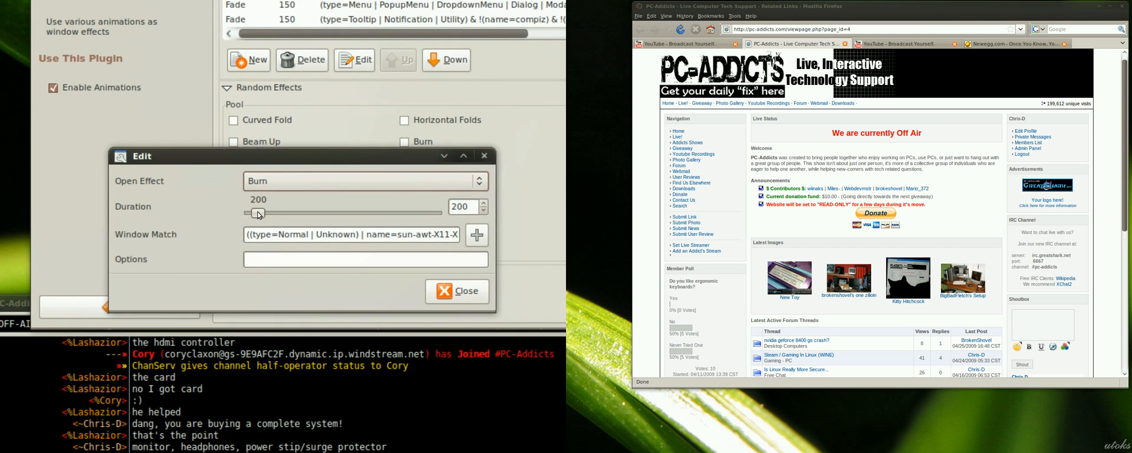
{"action": "left_click", "coordinate": [457, 291]}
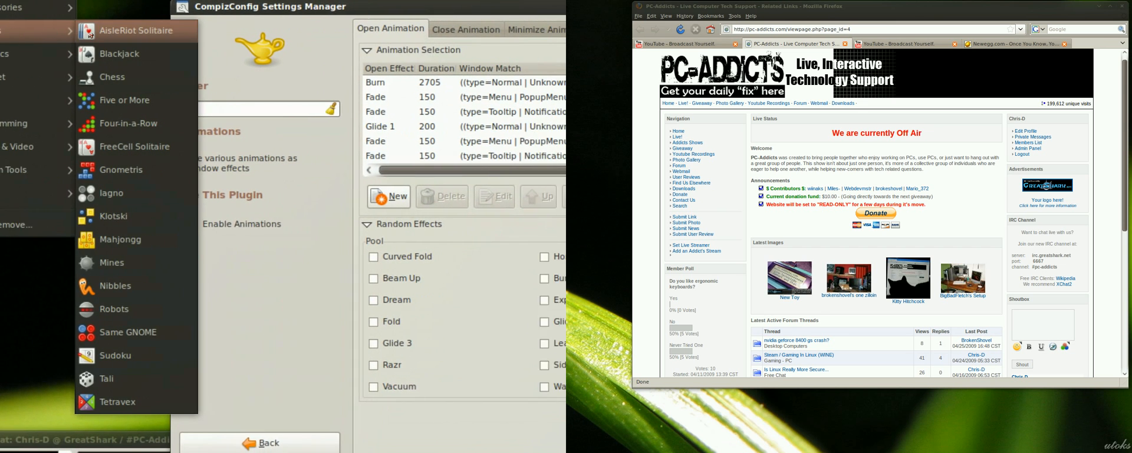
Launch a game from the Applications menu to watch the lengthened Burn effect.
{"action": "left_click", "coordinate": [34, 15]}
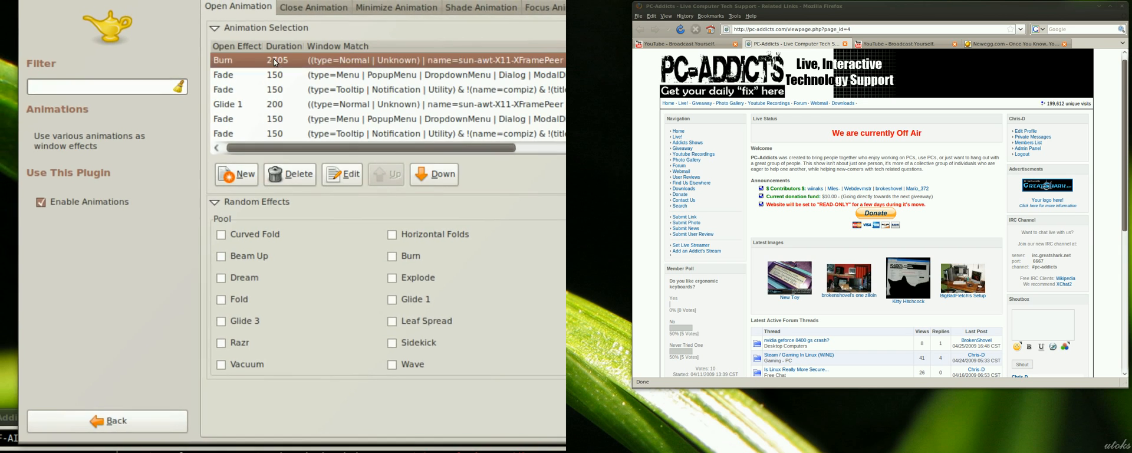
Reset the Burn duration to 200, then browse Applications > Accessories to retest.
{"action": "left_click", "coordinate": [342, 174]}
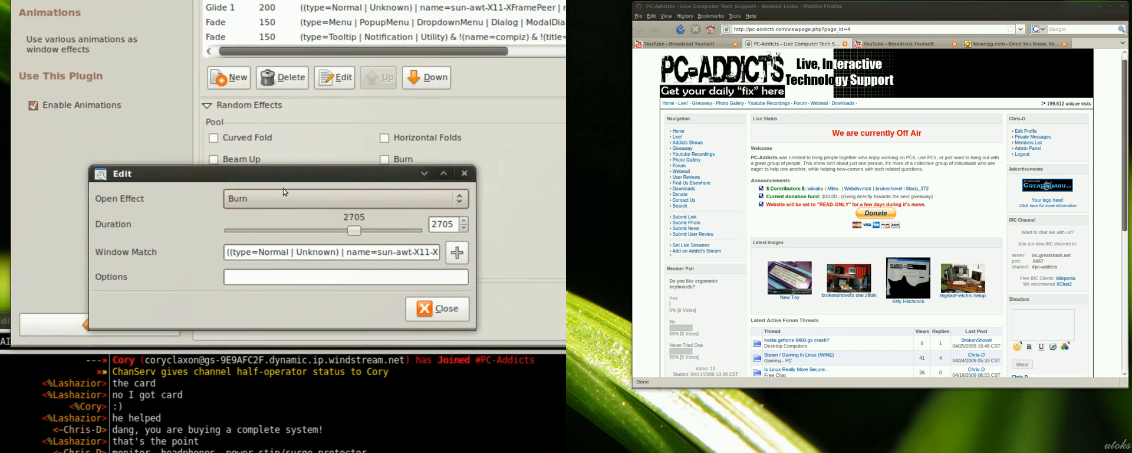
{"action": "left_click_drag", "start_coordinate": [354, 230], "coordinate": [263, 214]}
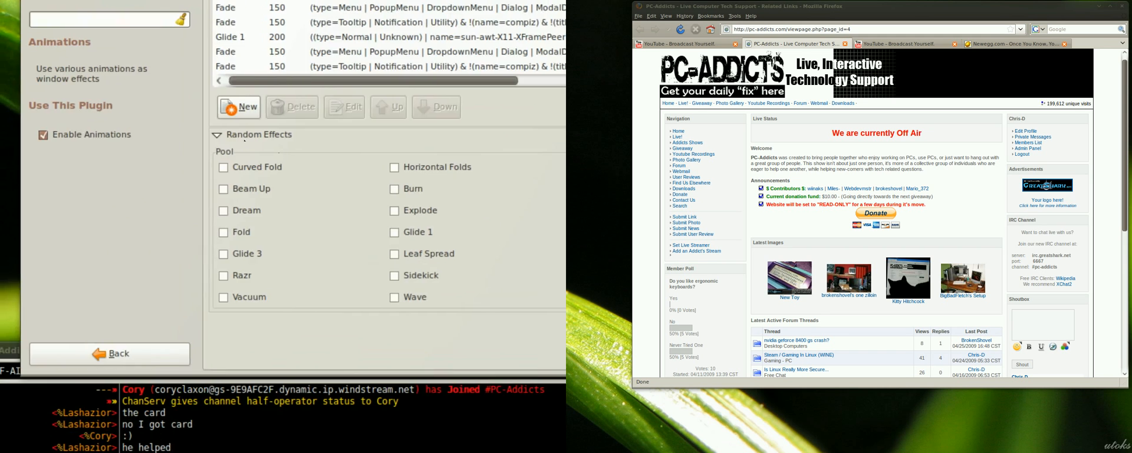
{"action": "left_click", "coordinate": [52, 7]}
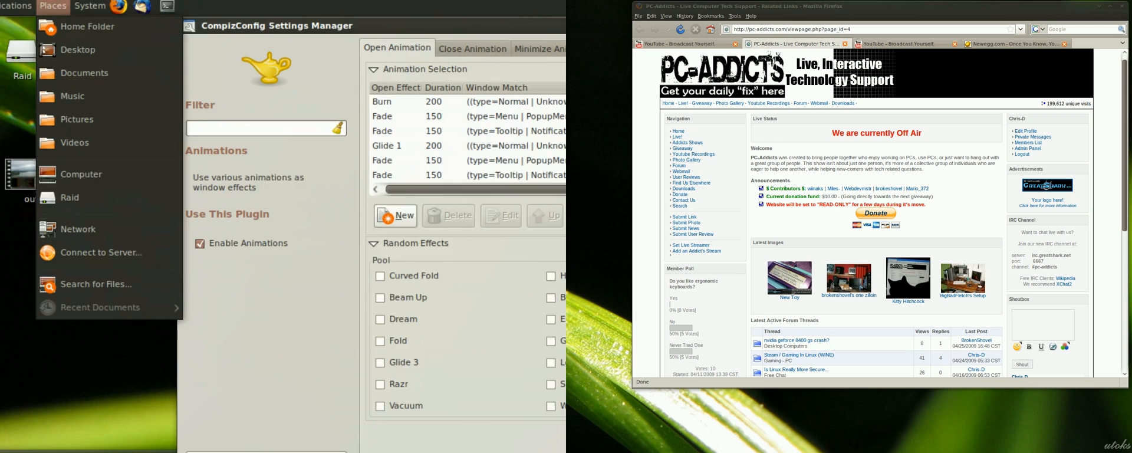
{"action": "left_click", "coordinate": [33, 6]}
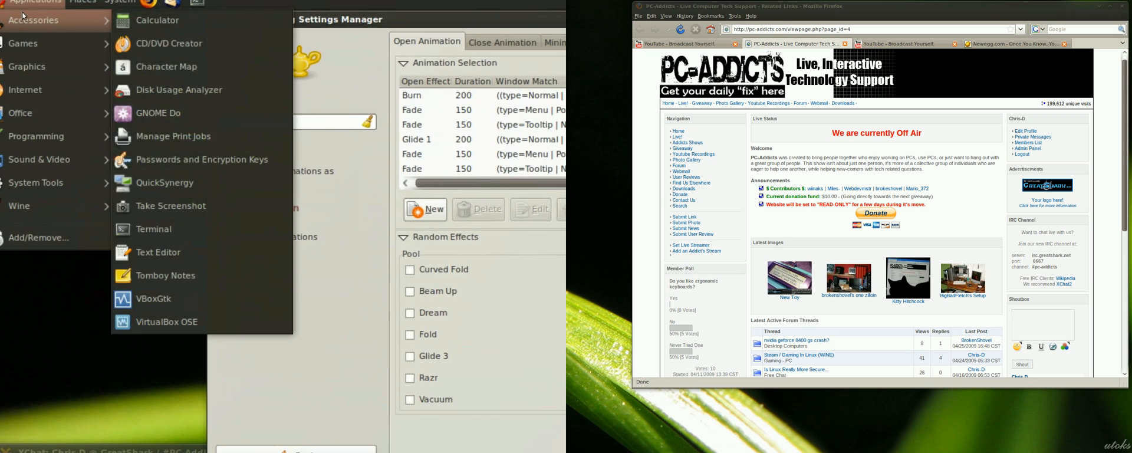